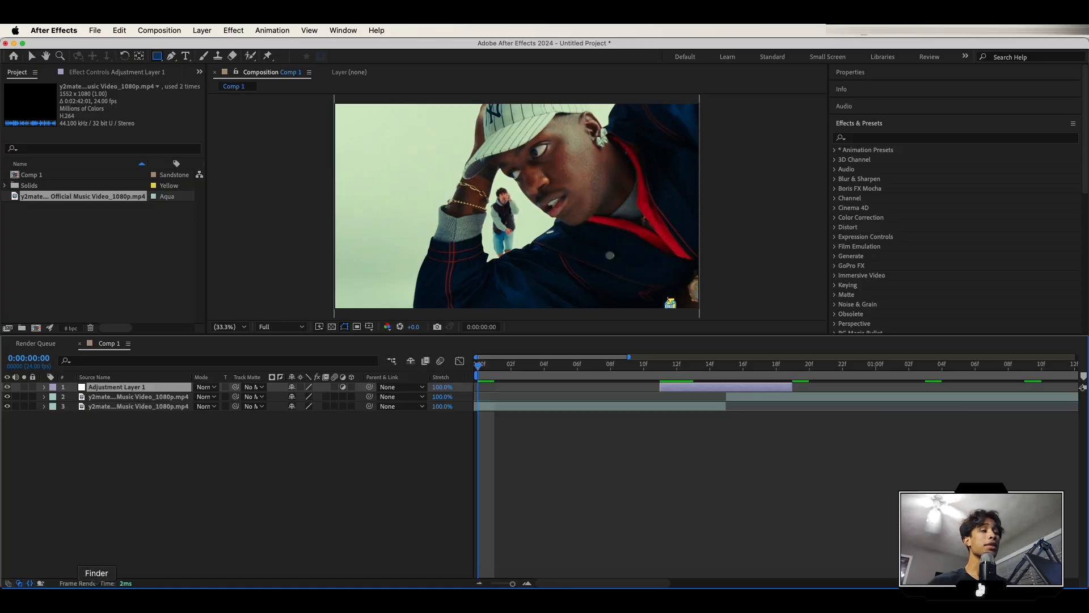
- Bring up a Finder window on the Documents folder from the Dock
click(97, 572)
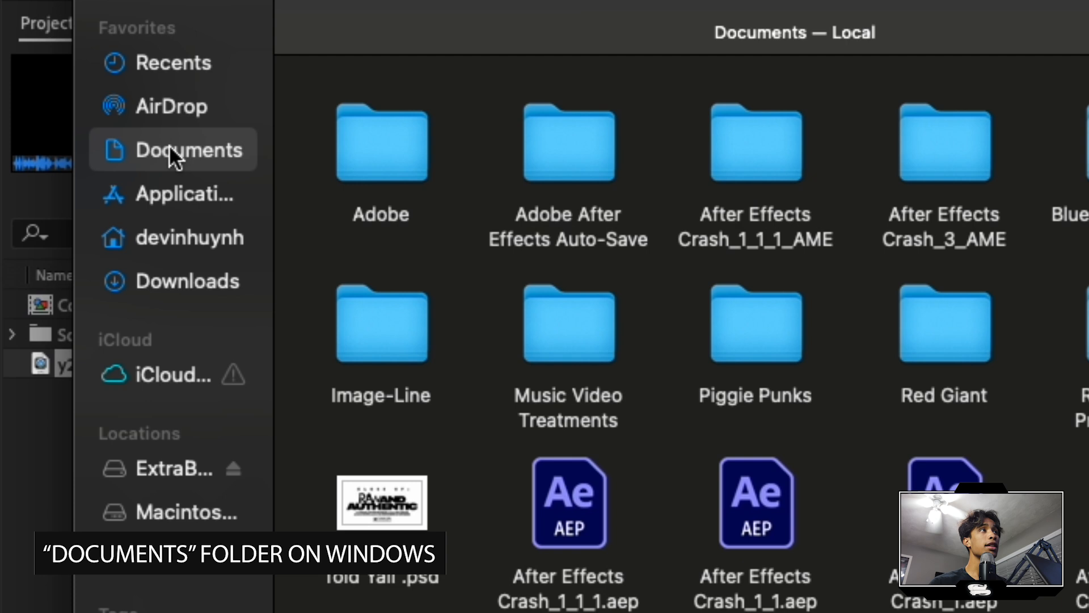
- Navigate Documents > Adobe > After Effects 2024 to reach the User Presets folder
click(381, 141)
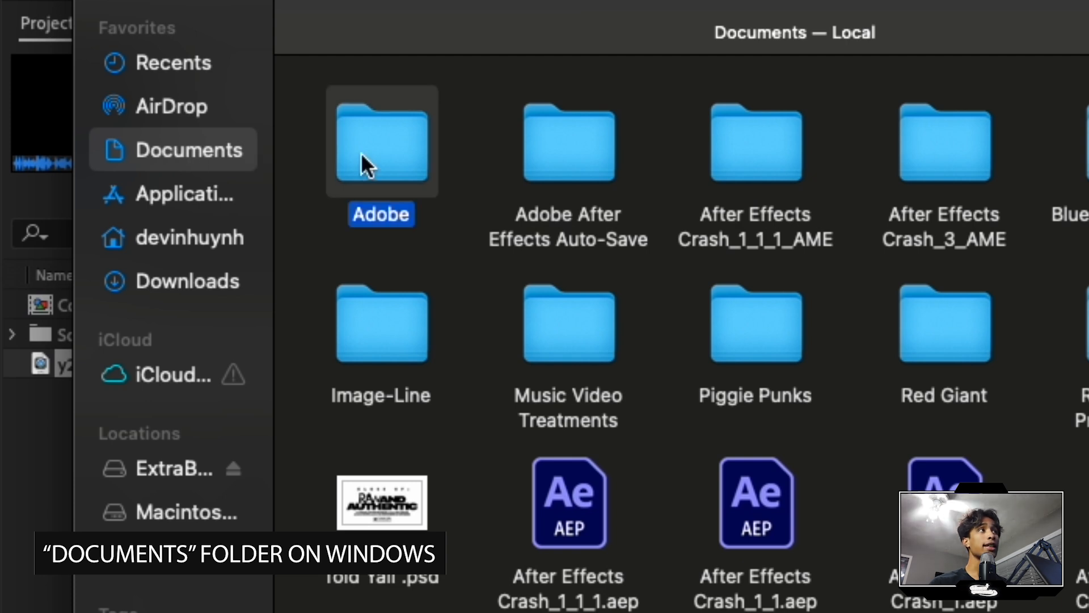
double_click(381, 143)
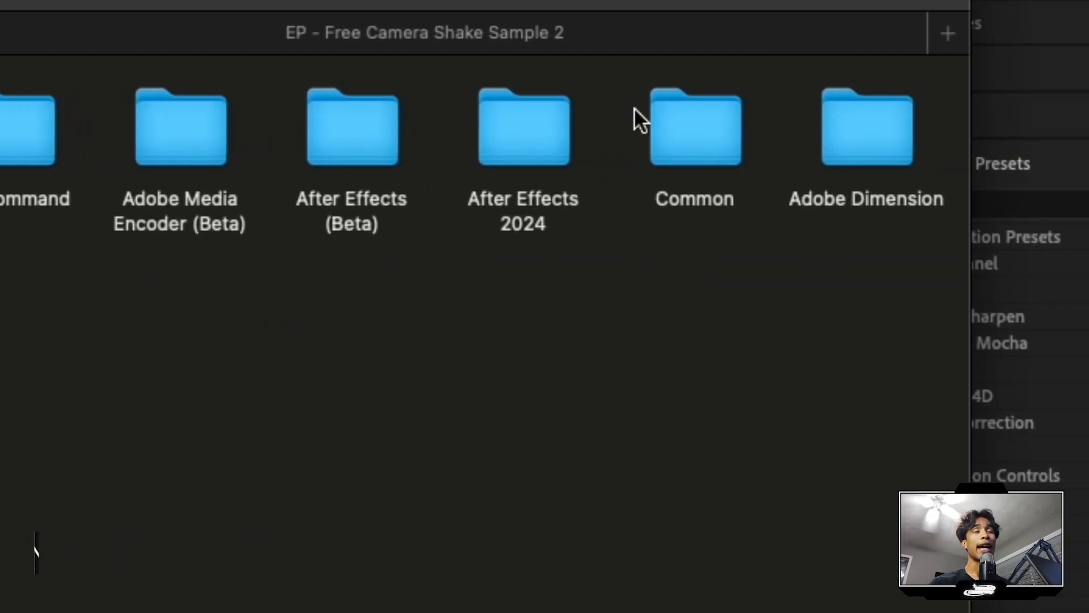
mouse_move(518, 163)
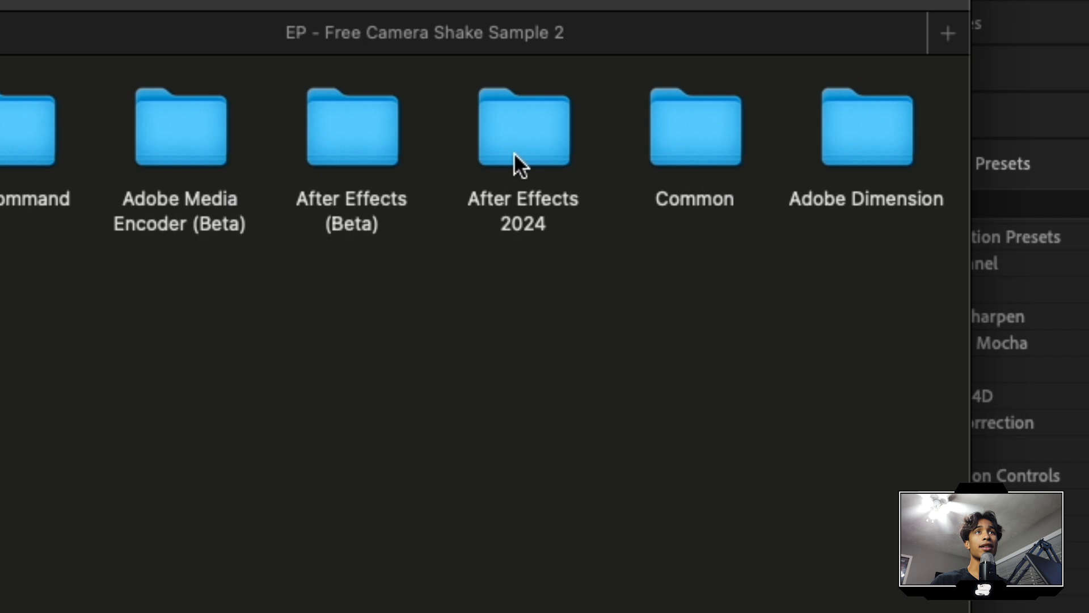
double_click(522, 128)
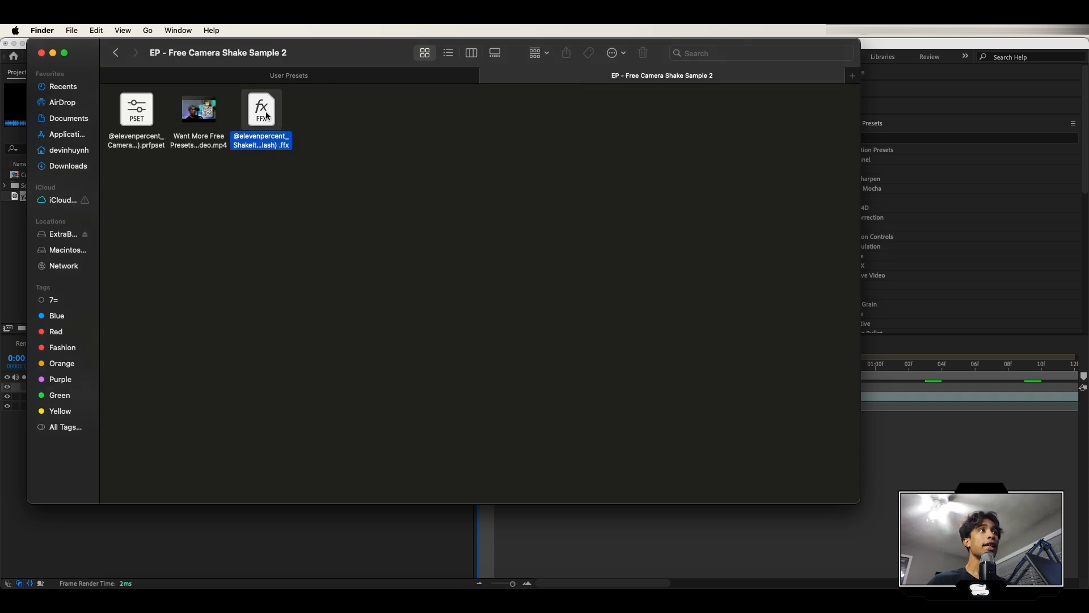
- Quick Look the ShakeItUpV2-Heavy 1 (8-10 Frames) (Flash) file to confirm its .ffx extension
key(space)
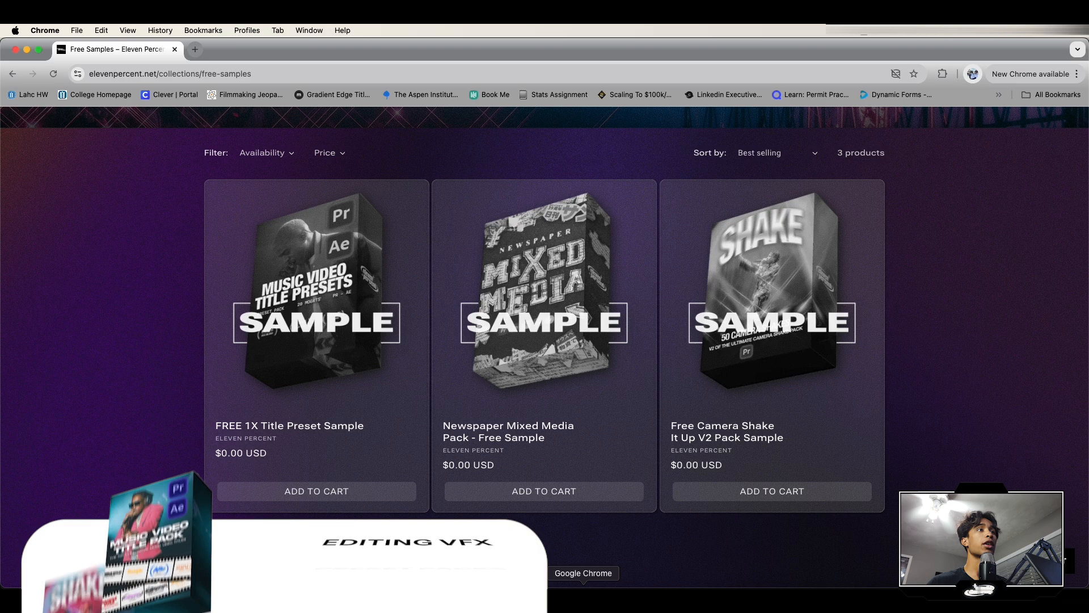
scroll(up, 3)
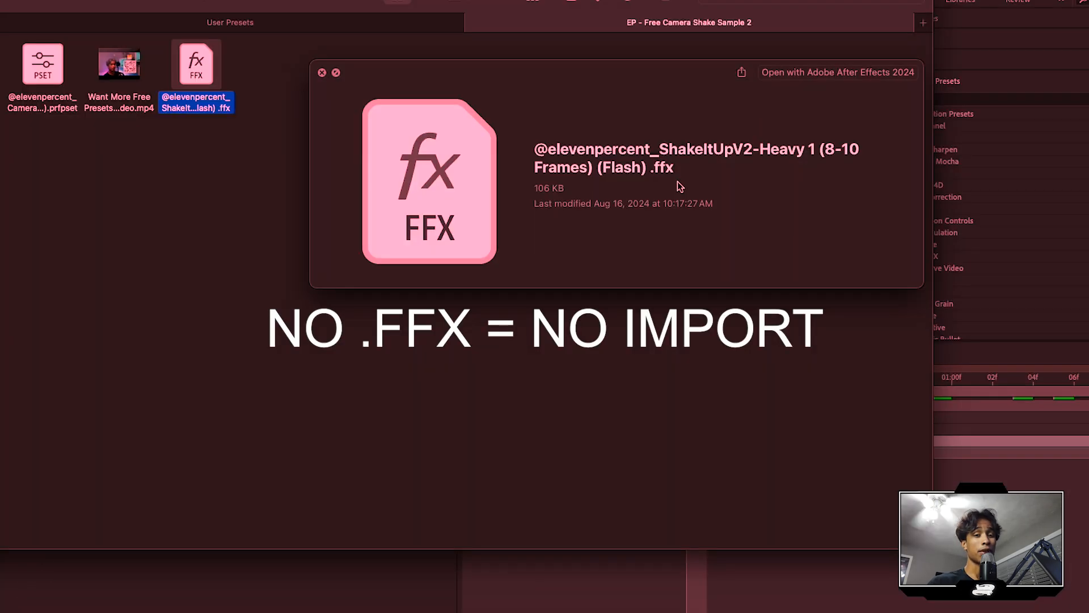
- Copy the ShakeItUpV2 Heavy .ffx preset and paste it into the User Presets folder
right_click(262, 109)
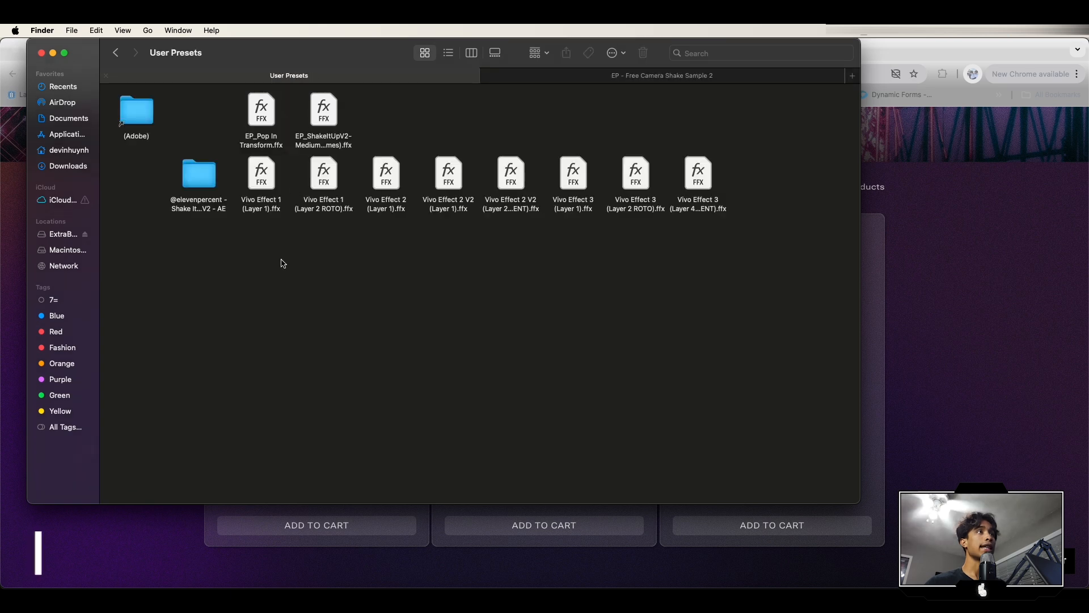
key(cmd+v)
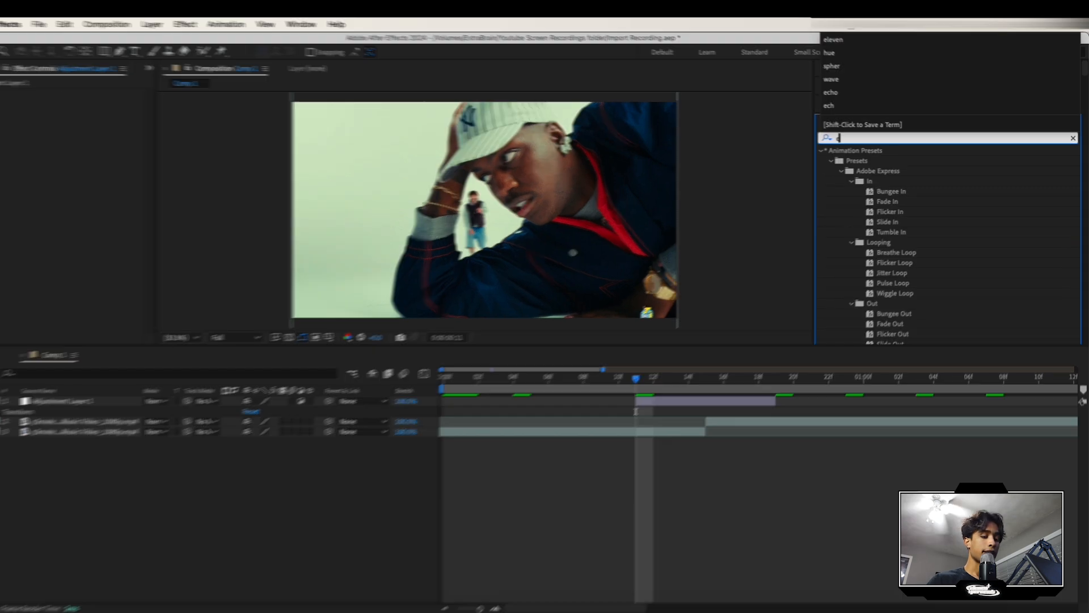
- Search 'eleve' in Effects & Presets to find the ShakeItUpV2-Heavy 1 user preset
text(leve)
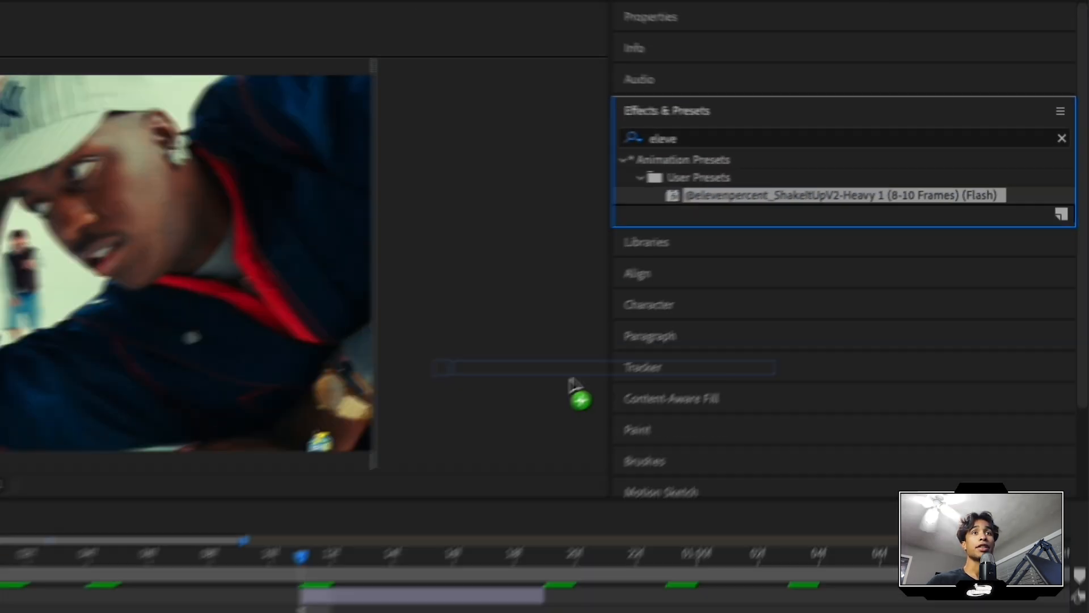